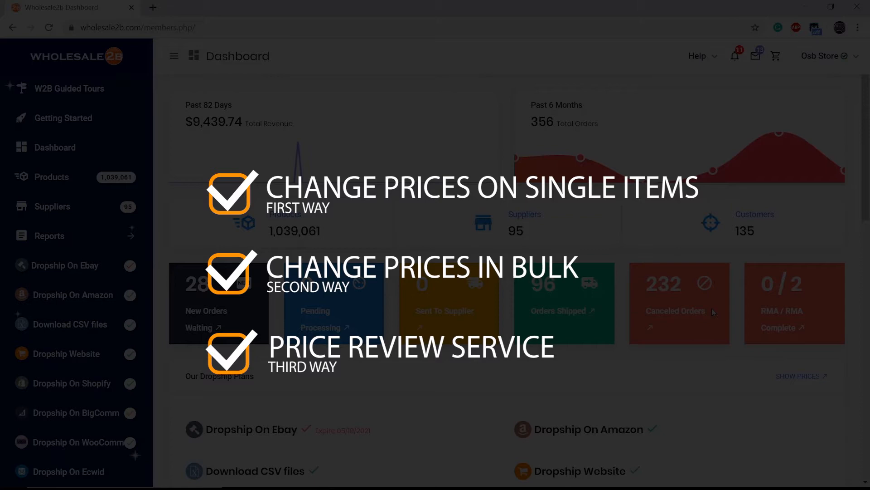
Step: Open My List under Dropship On Shopify from the Dashboard sidebar
click(71, 385)
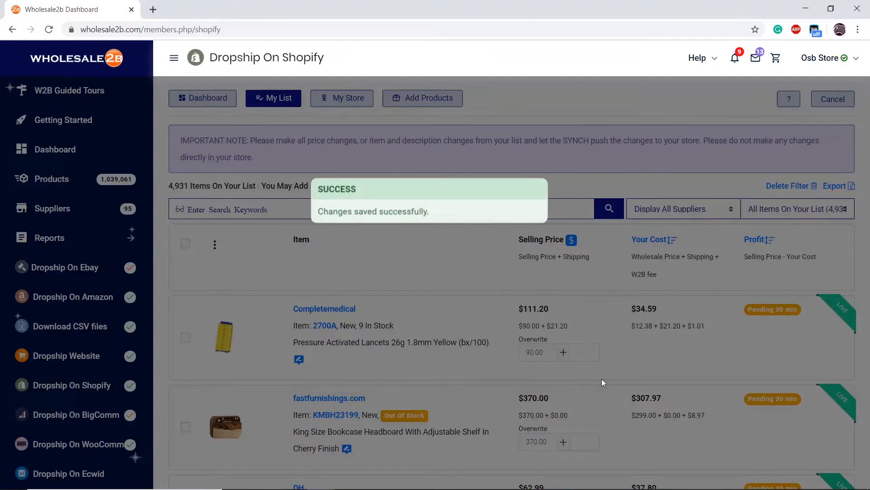
mouse_move(547, 285)
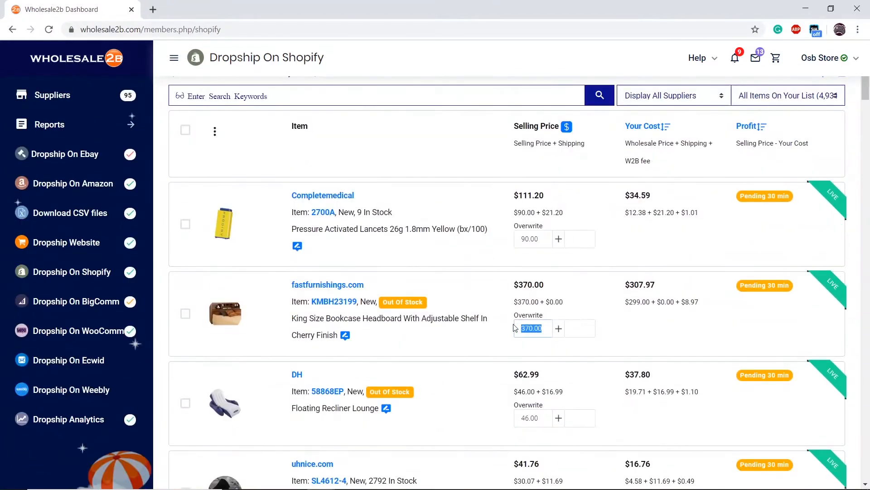
Step: Enter 350 as the King Size Bookcase Headboard's overwrite price, replacing 370
text(350)
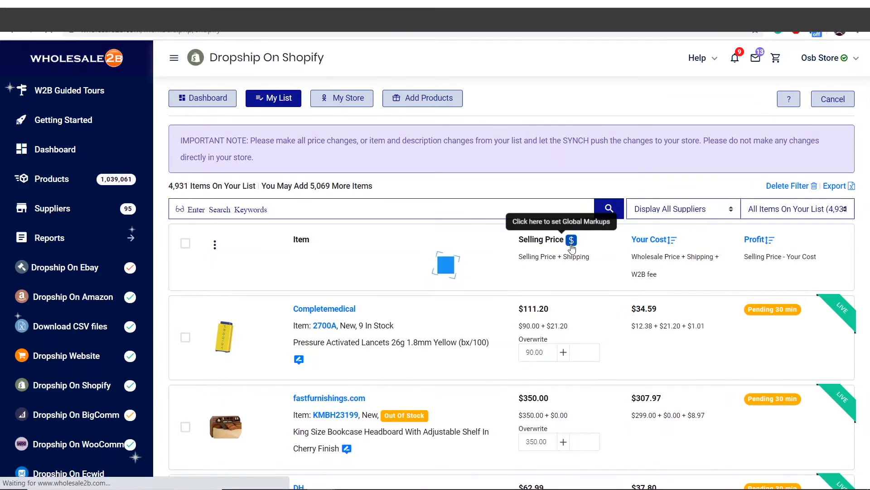
Step: Open global selling-price markups and edit one supplier's Selling Price Markup
click(571, 240)
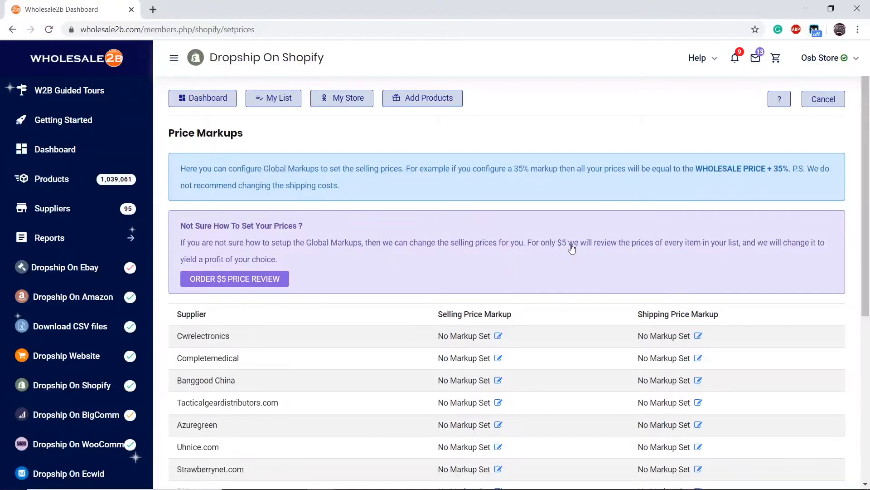
scroll(down, 3)
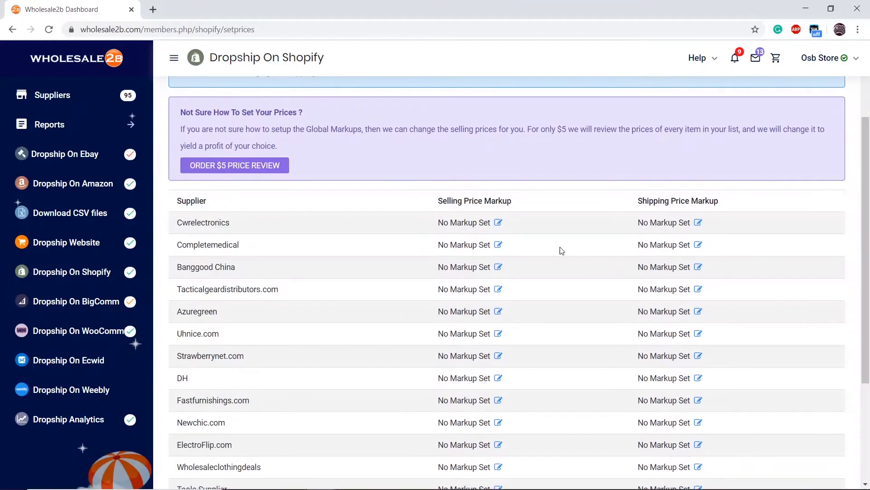
click(498, 222)
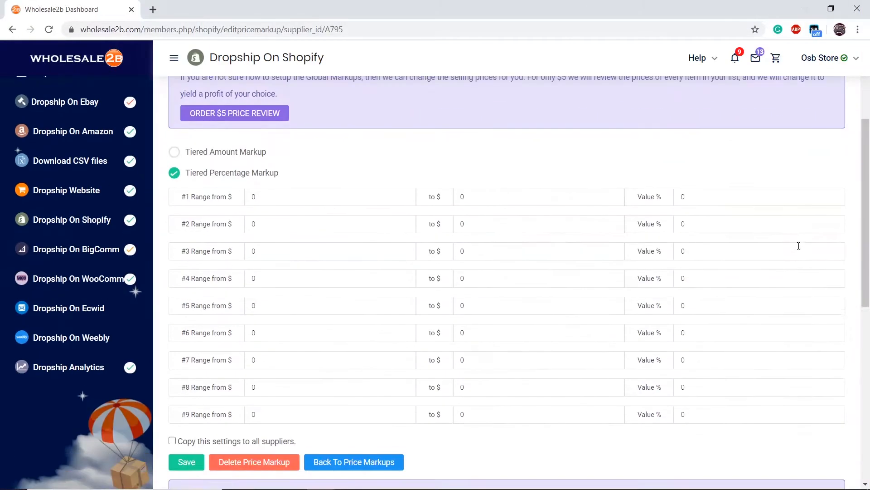
Step: Enable copying the tiered markup settings to all suppliers and save them
scroll(down, 3)
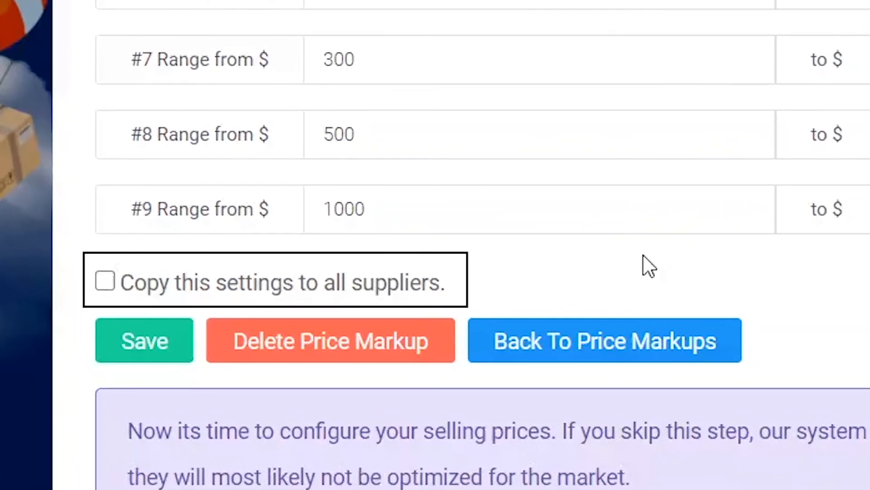
click(104, 280)
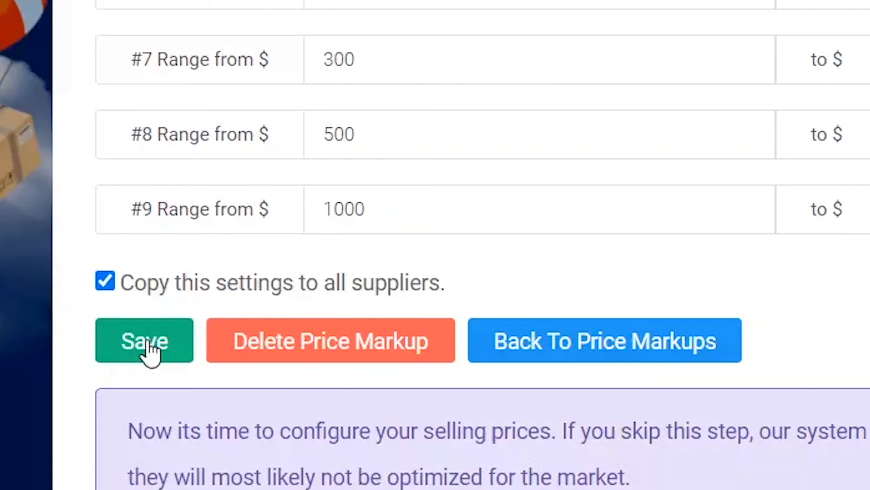
click(143, 340)
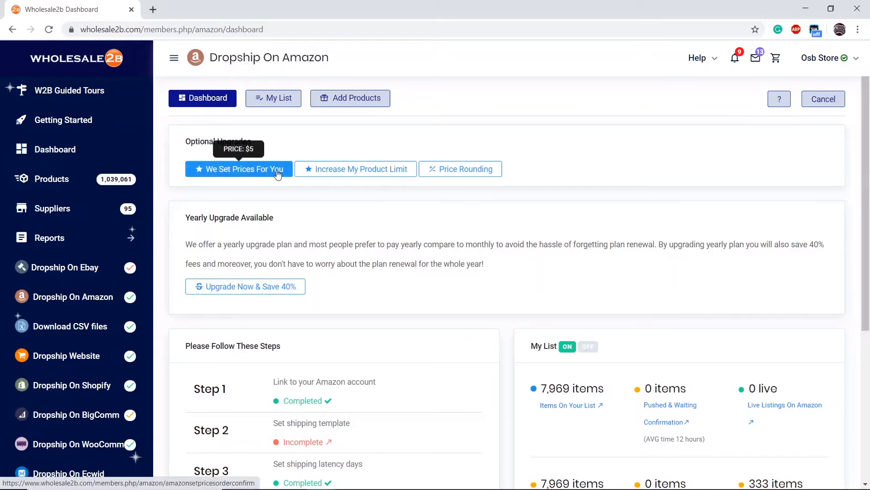
Step: Show the 'We Set Prices For You' $5 price-setting service on the Amazon dashboard
click(237, 168)
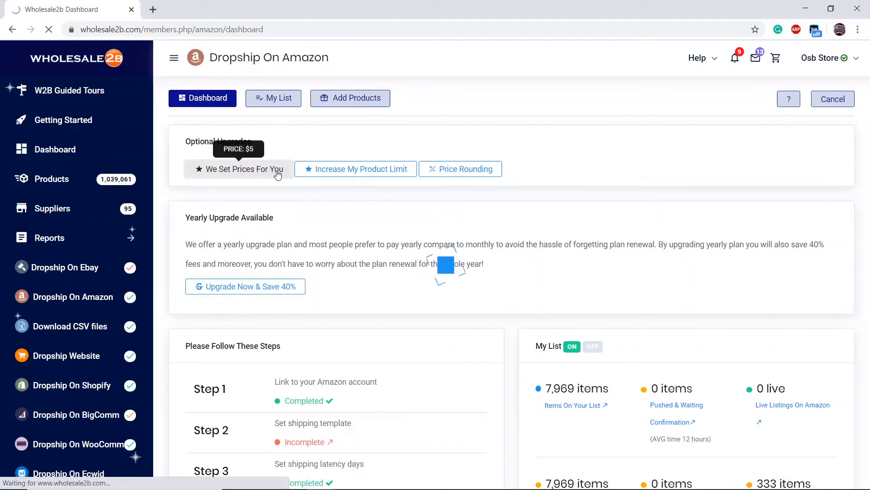
click(237, 169)
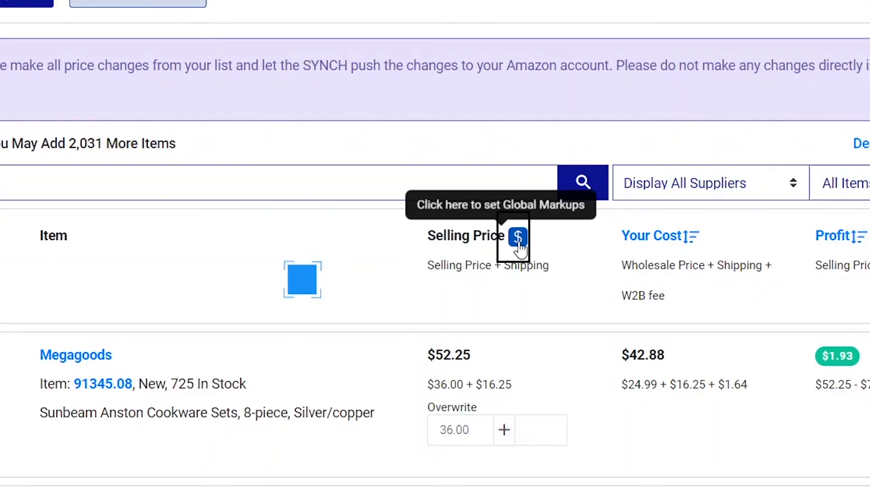
Step: Open the Amazon store's Global Markups and press 'ORDER $5 PRICE REVIEW'
click(517, 240)
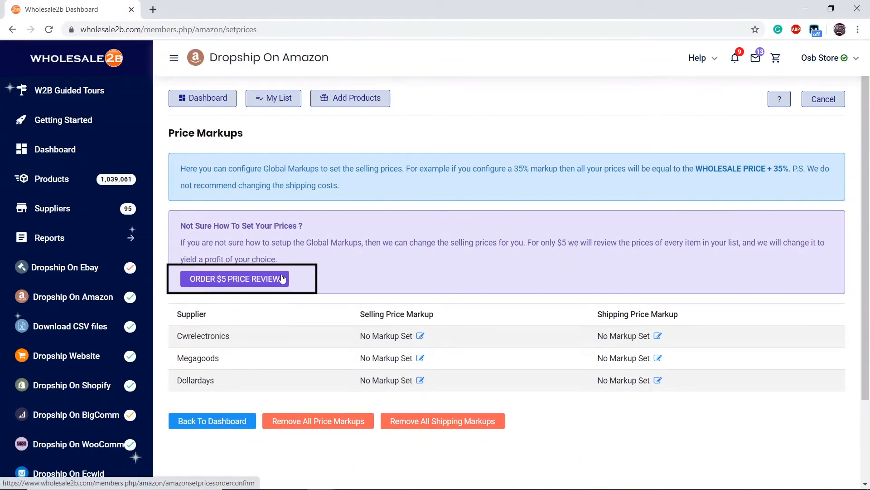
click(235, 279)
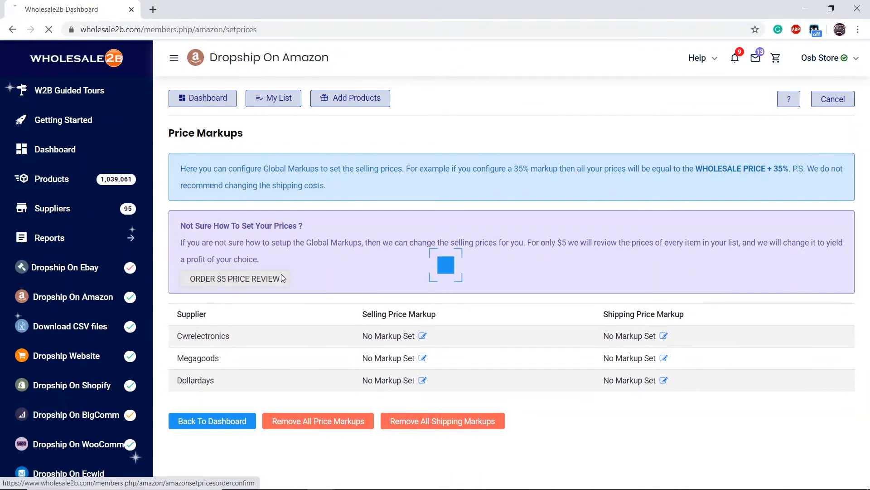
click(236, 279)
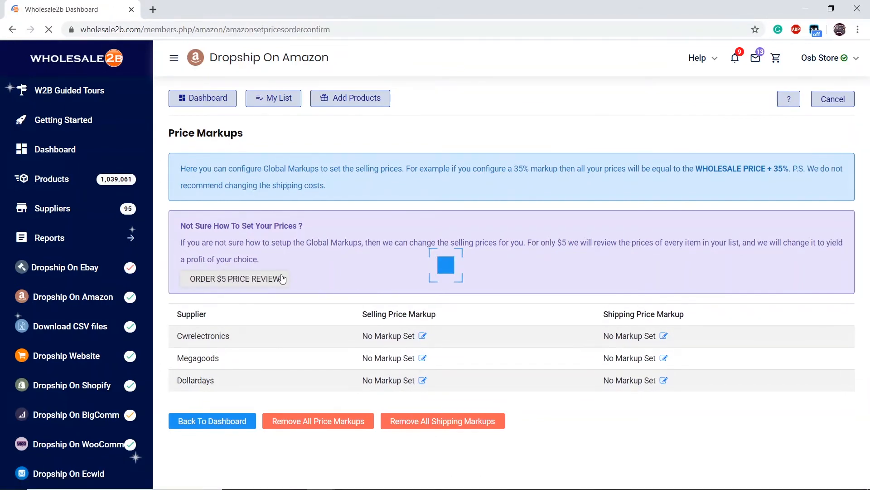
click(234, 279)
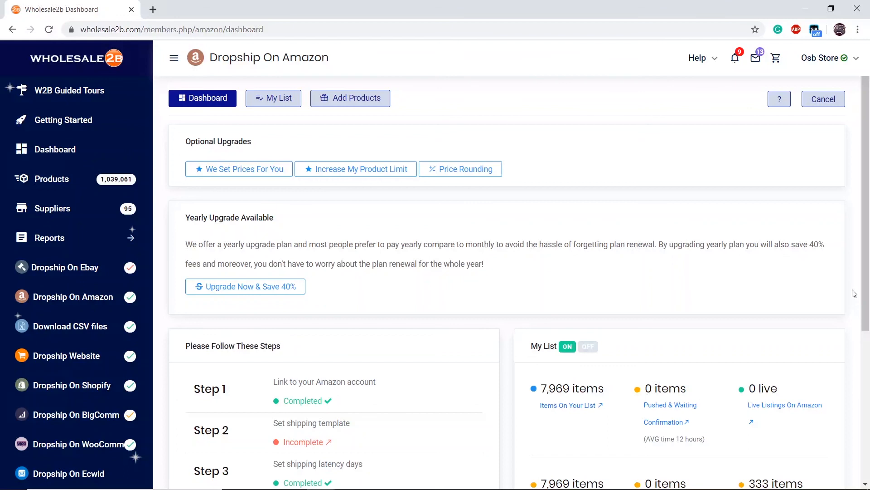
Step: Return to the main members dashboard showing revenue, order and supplier totals
click(55, 149)
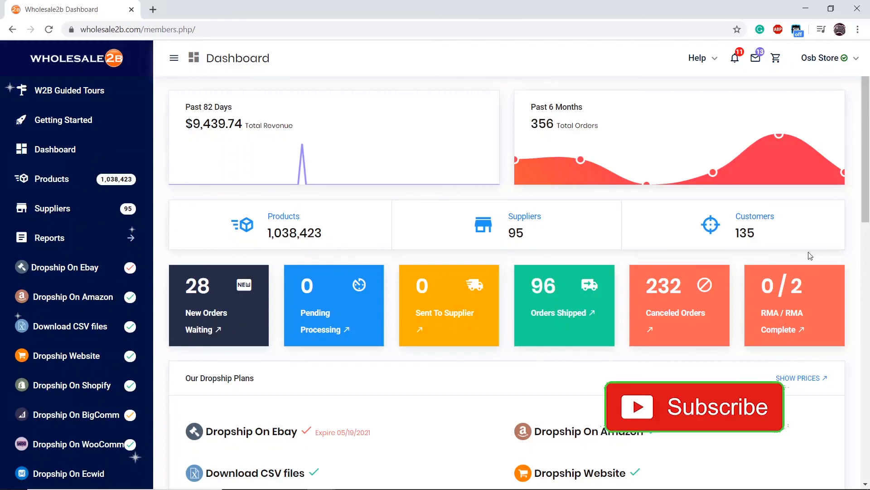
click(694, 406)
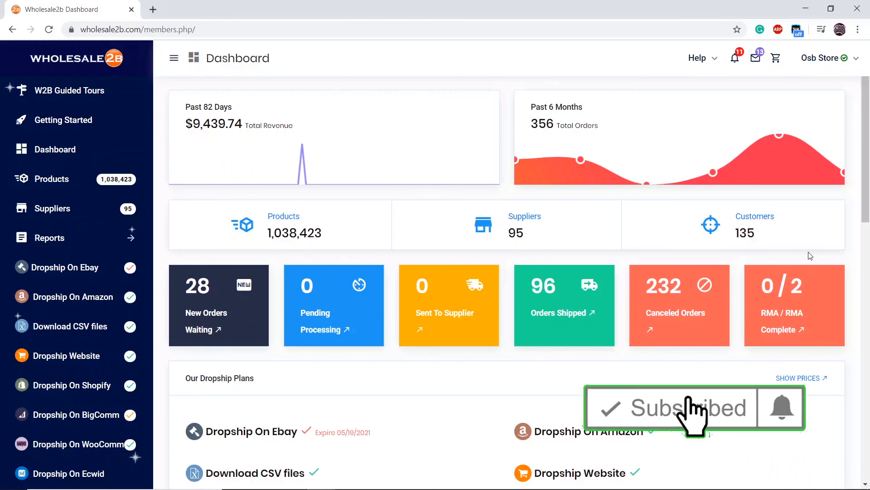